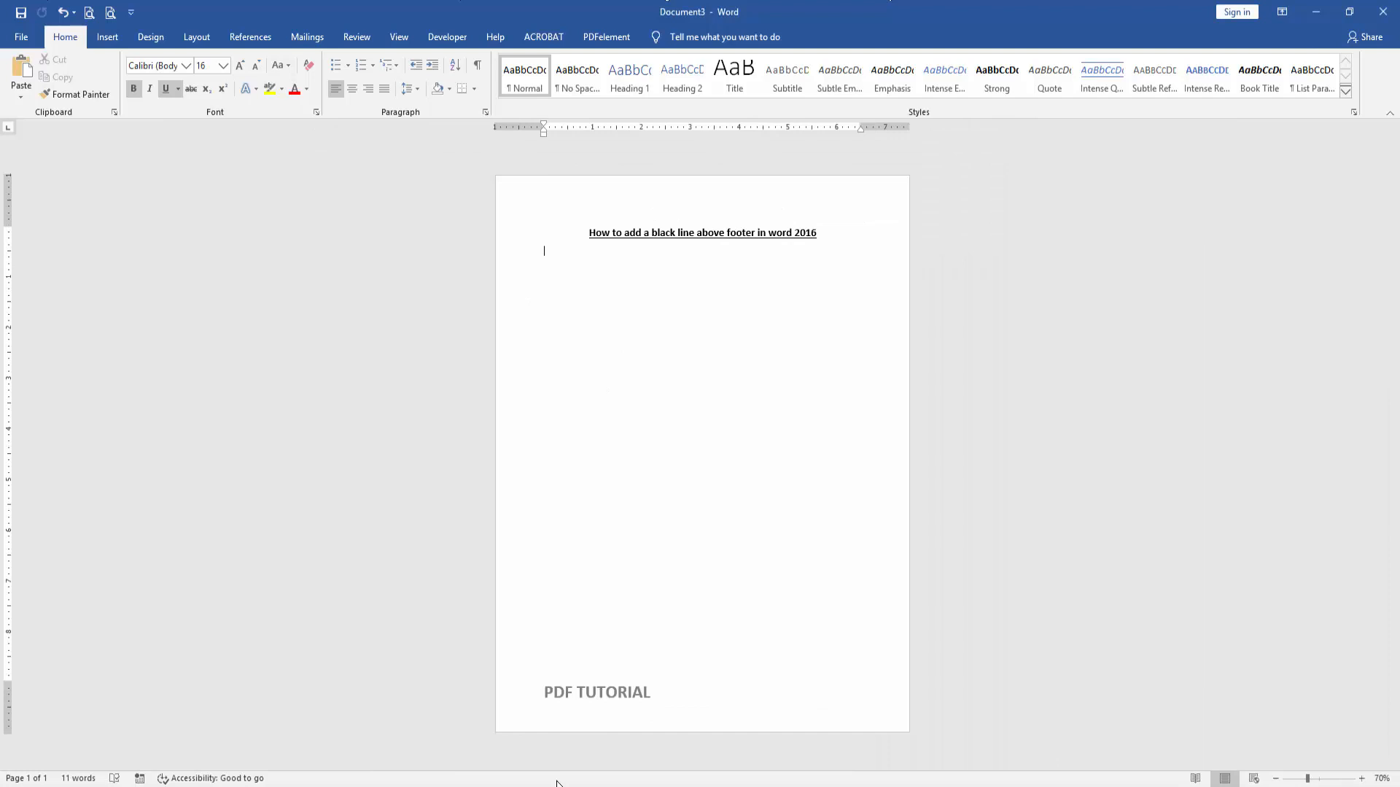
- Double-click the page footer to edit it, placing the cursor above 'PDF TUTORIAL'
{"action": "double_click", "coordinate": [597, 692]}
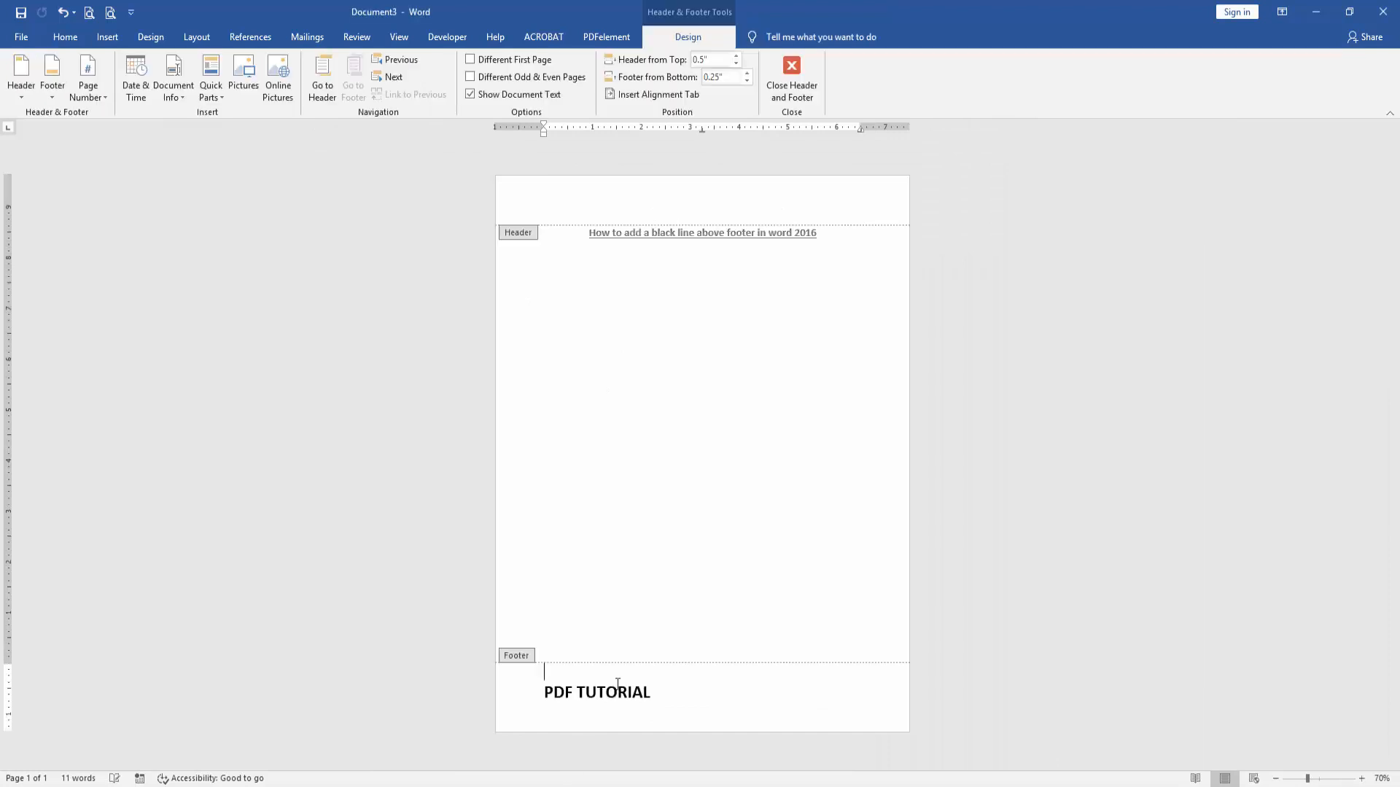
- Draw a thin rectangle bar across the footer just above 'PDF TUTORIAL'
{"action": "left_click", "coordinate": [107, 36]}
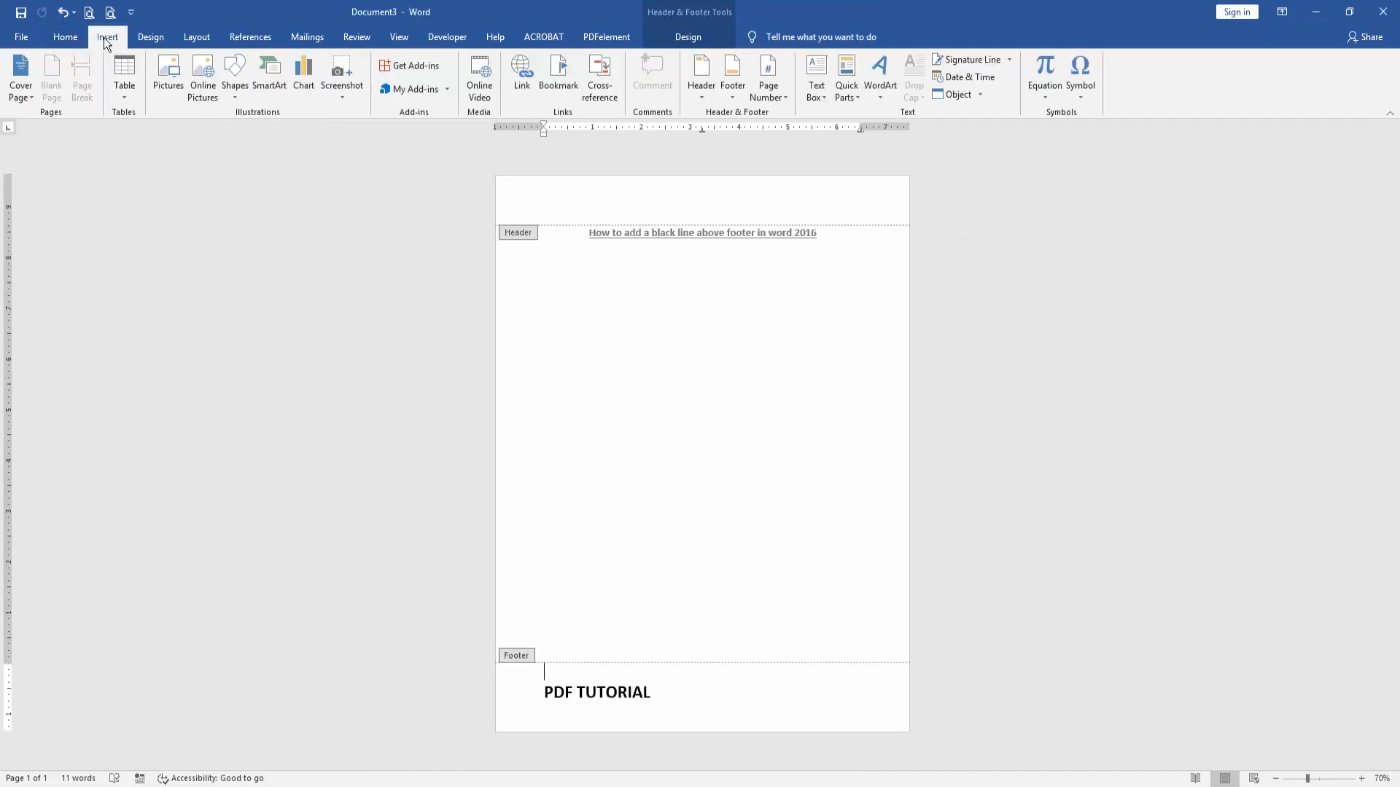
{"action": "left_click", "coordinate": [235, 76]}
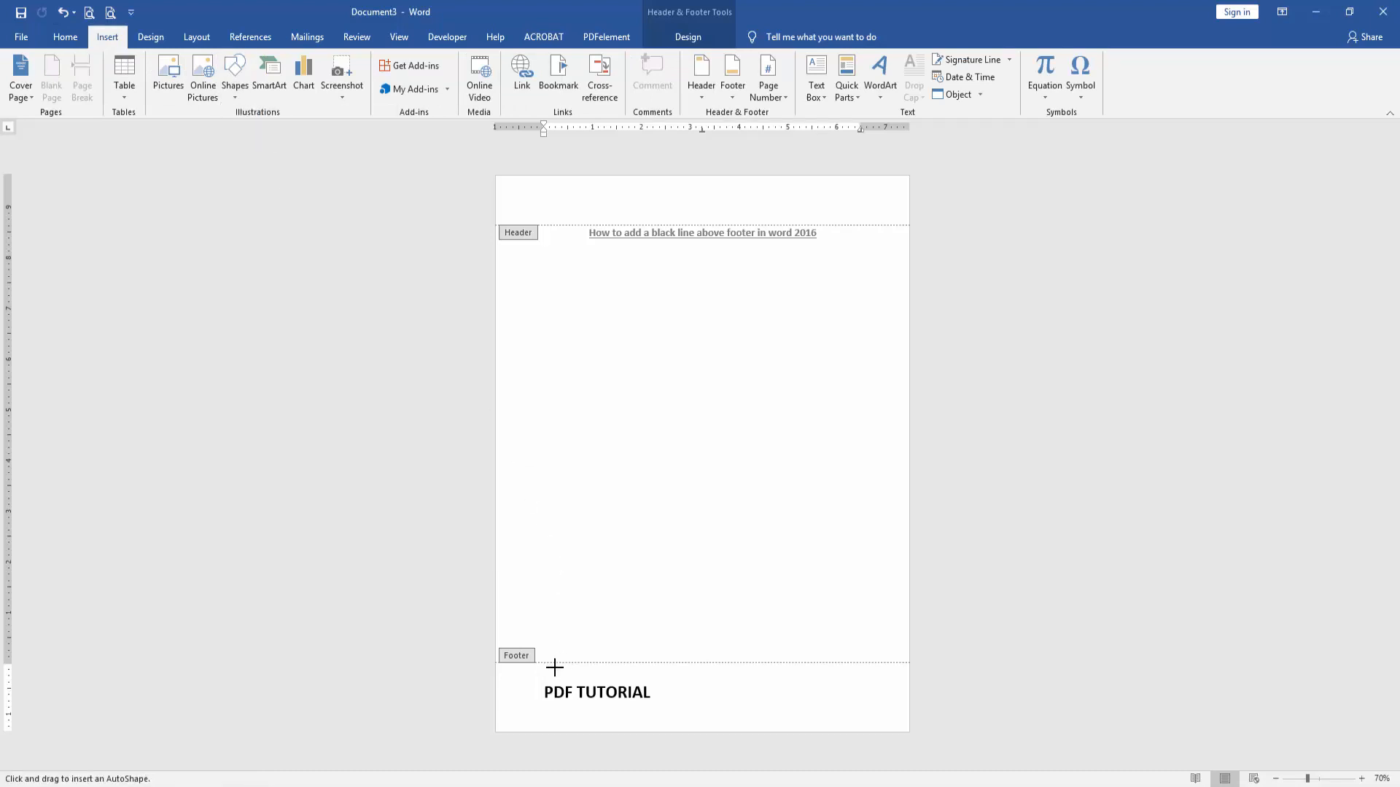
{"action": "left_click_drag", "start_coordinate": [542, 676], "coordinate": [732, 676]}
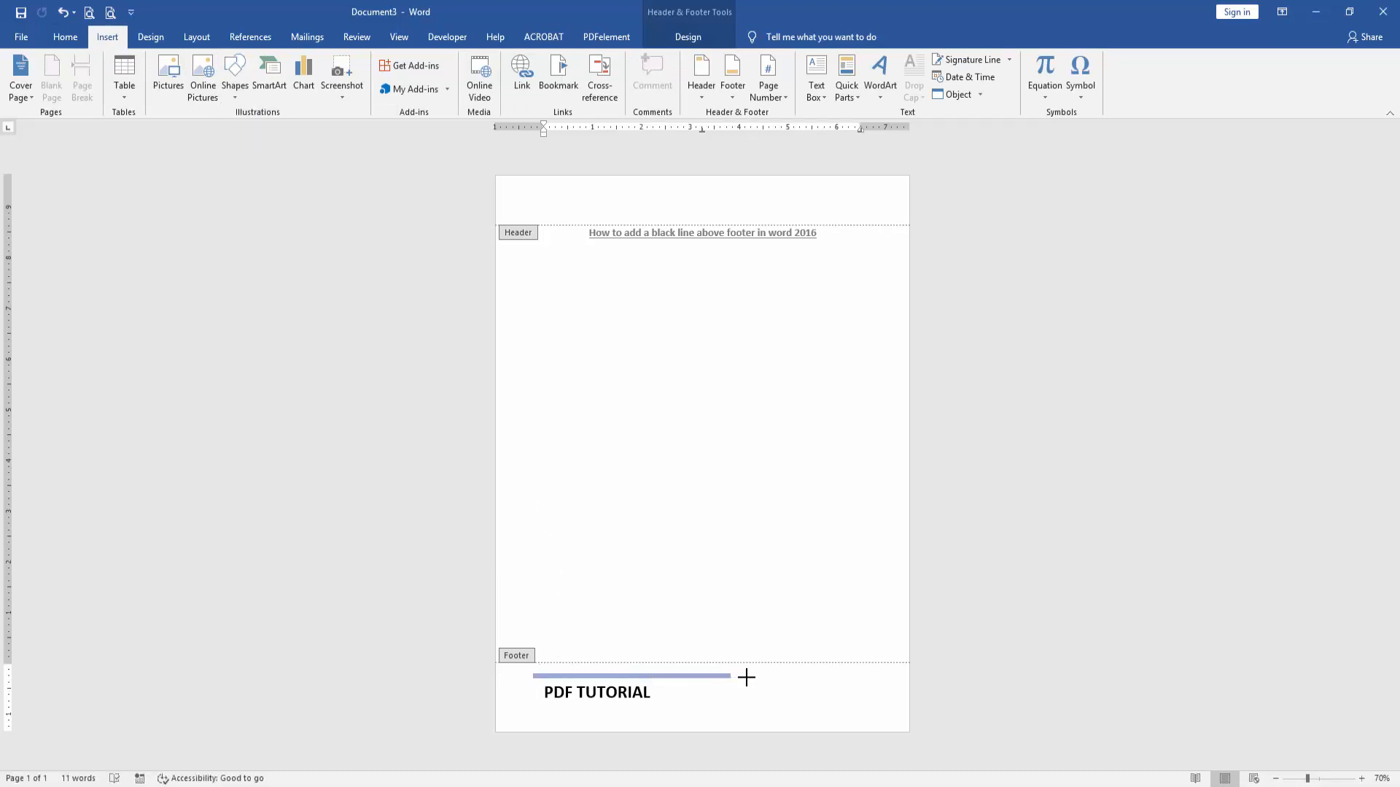
{"action": "left_click", "coordinate": [631, 677]}
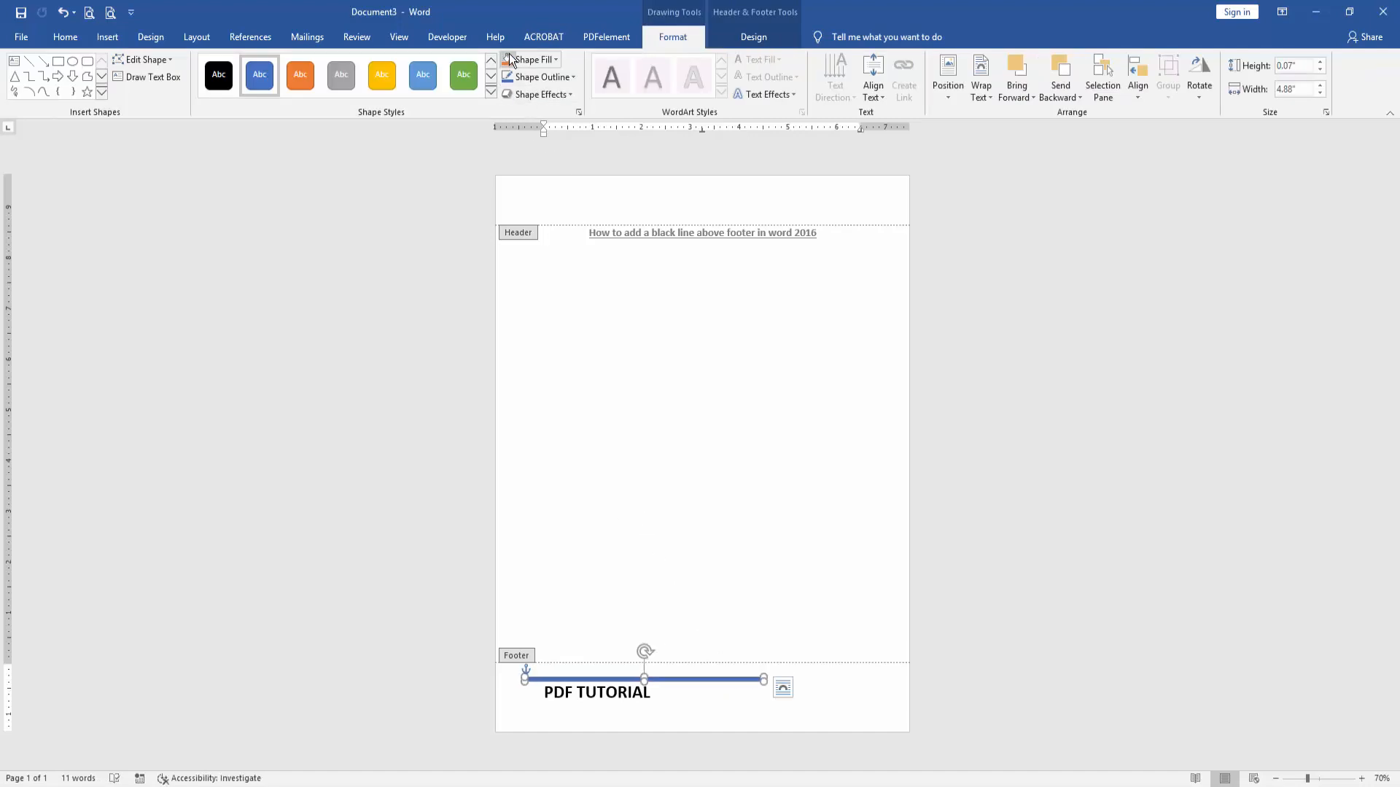
- Set the rectangle bar's shape fill to black
{"action": "left_click", "coordinate": [528, 59]}
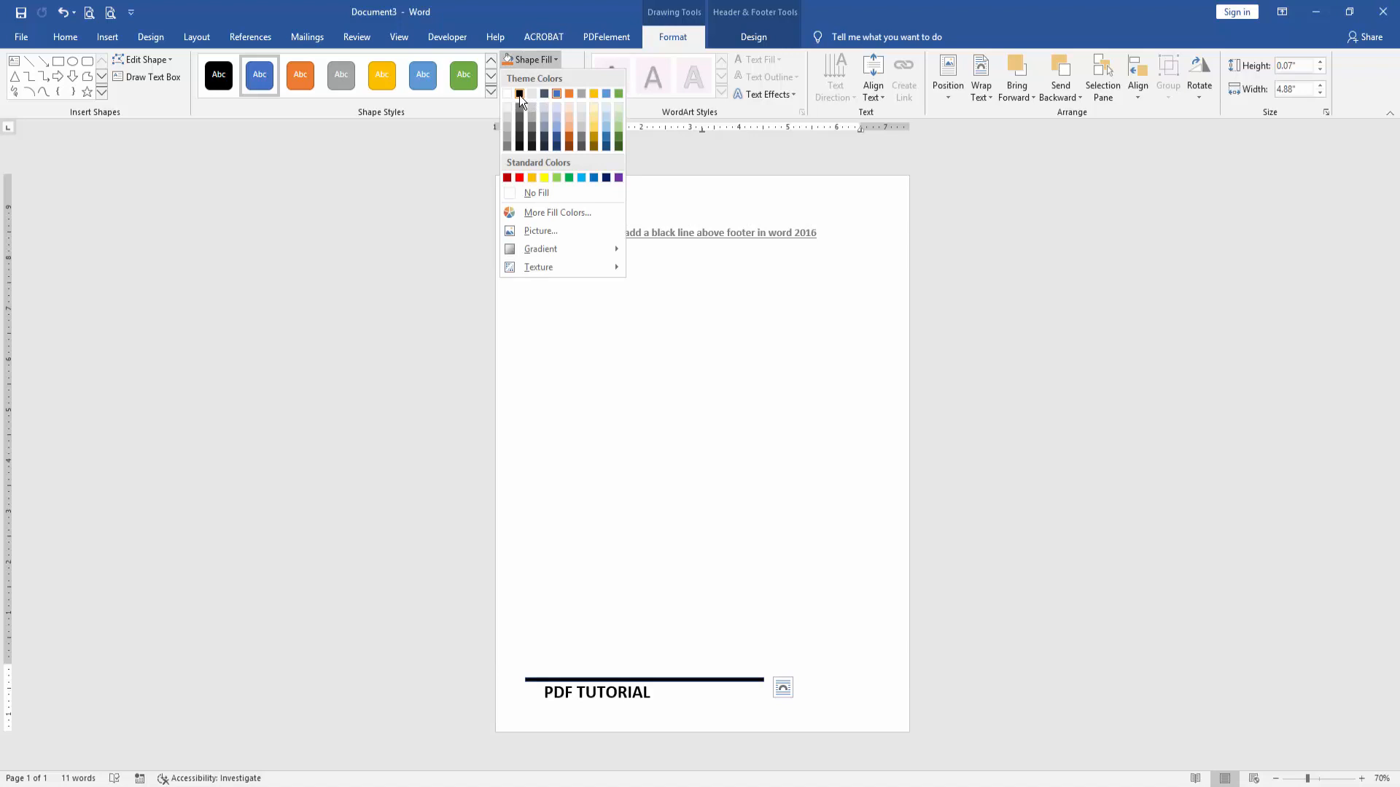
{"action": "left_click", "coordinate": [518, 95]}
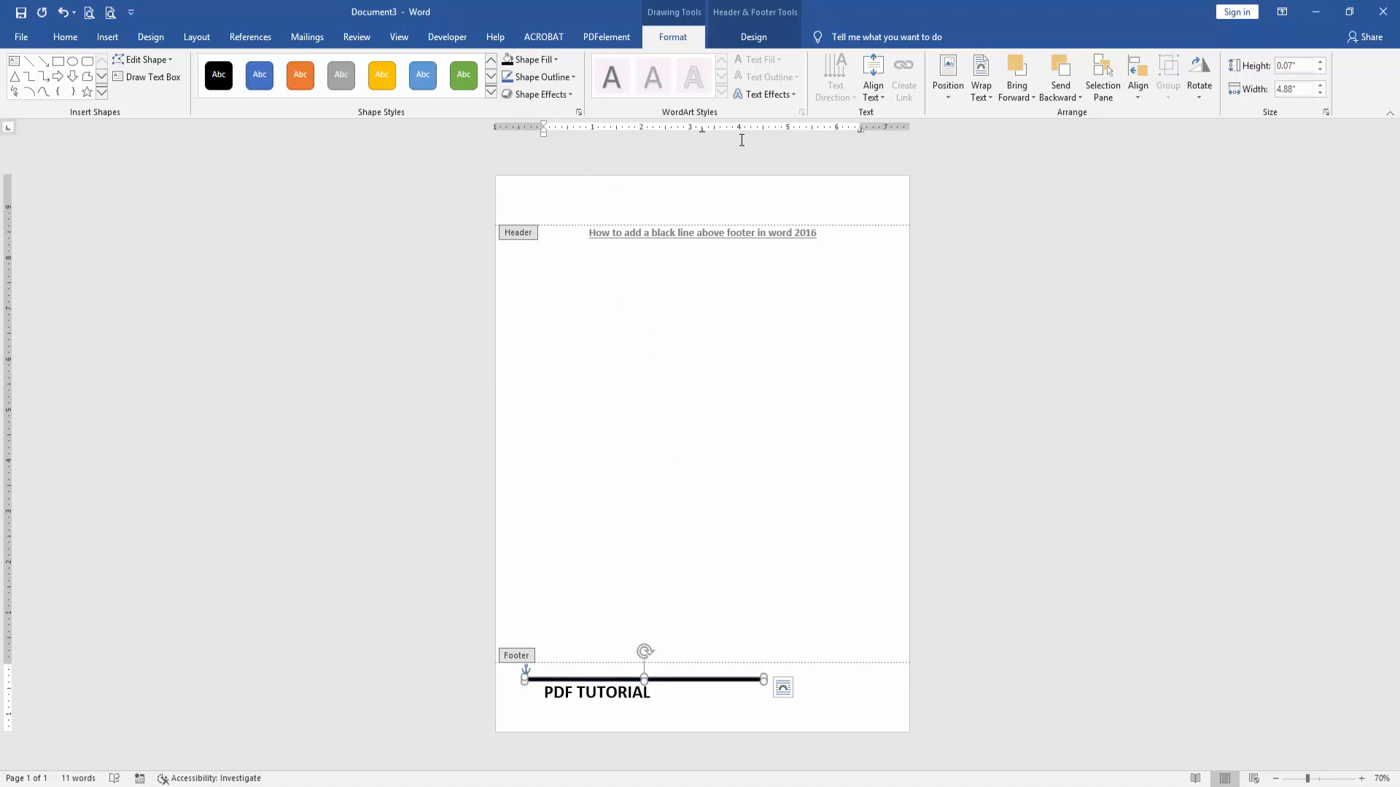
{"action": "left_click", "coordinate": [753, 37]}
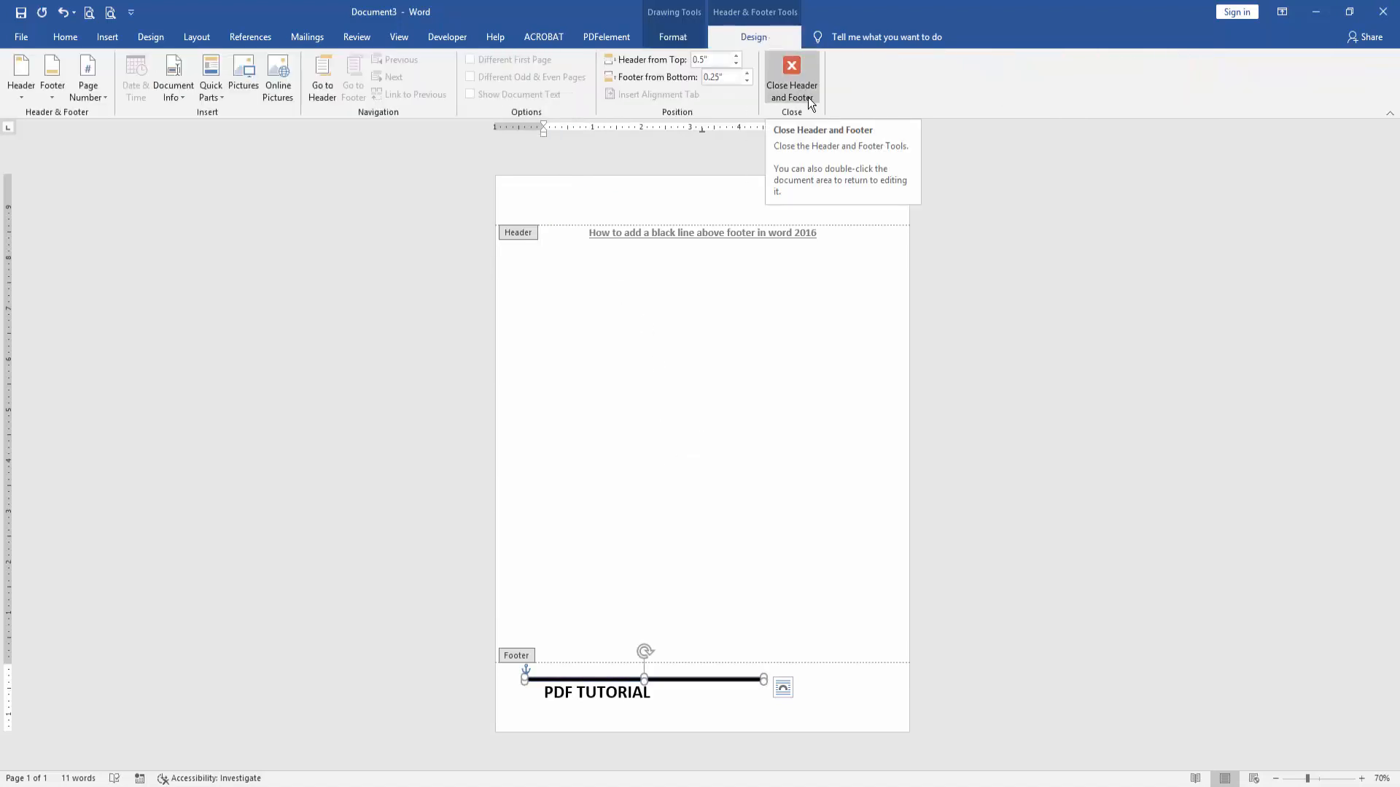
- Close header and footer editing and return to the document body
{"action": "left_click", "coordinate": [790, 80]}
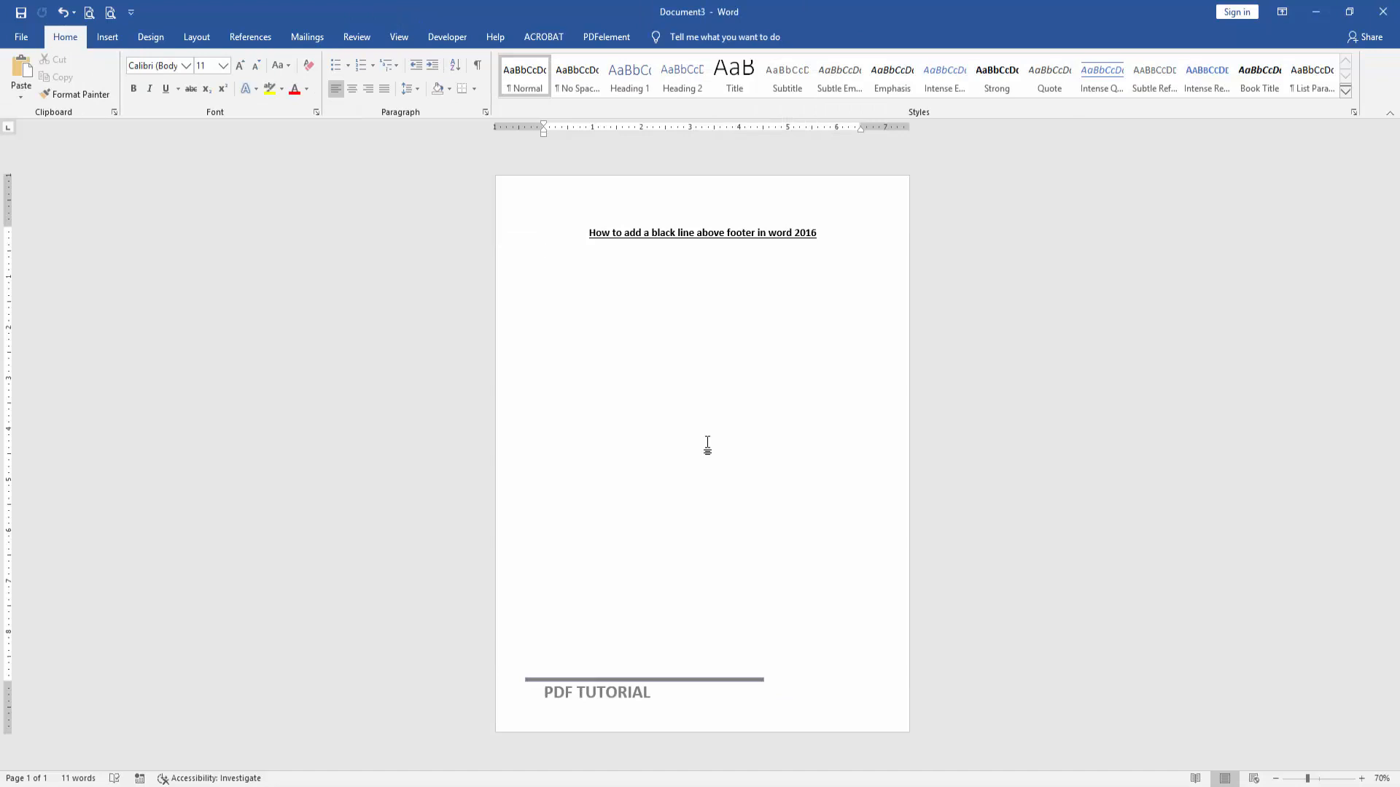
{"action": "left_click", "coordinate": [544, 251]}
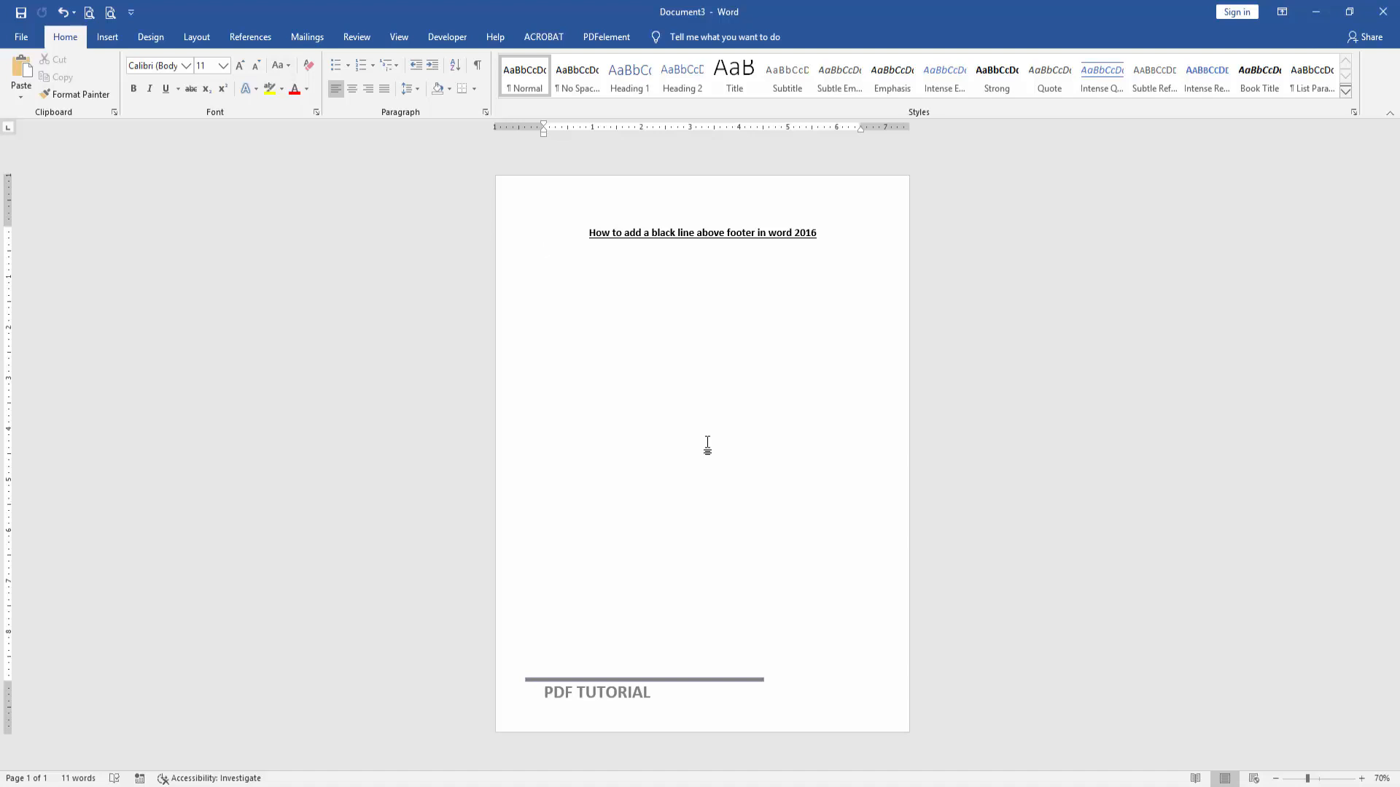
{"action": "left_click", "coordinate": [544, 251]}
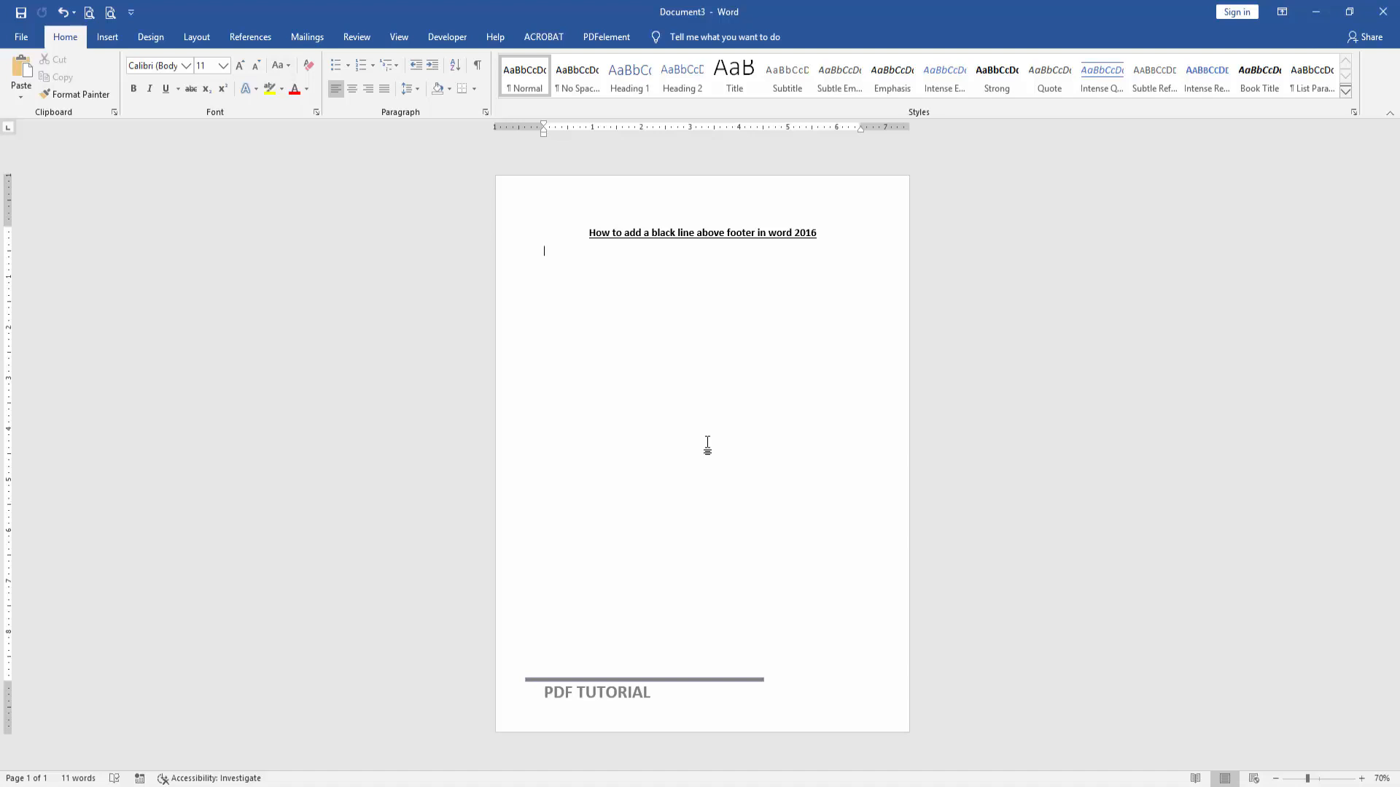